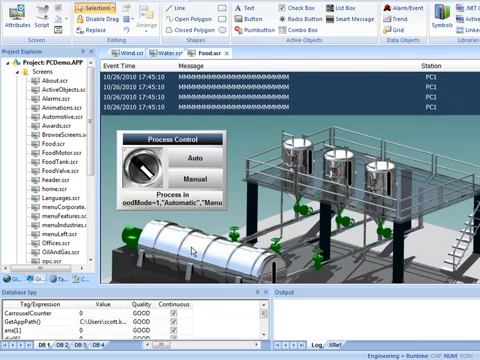
pyautogui.moveTo(196, 249)
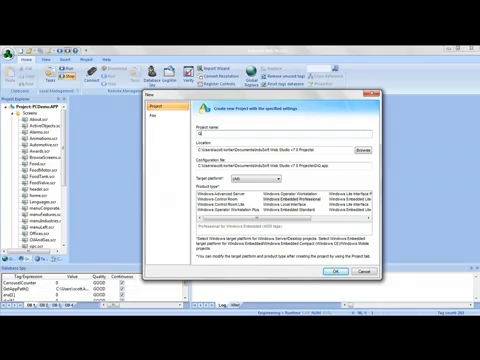
# Enter QuickStart as the new project's name.
pyautogui.write('QuickStart')
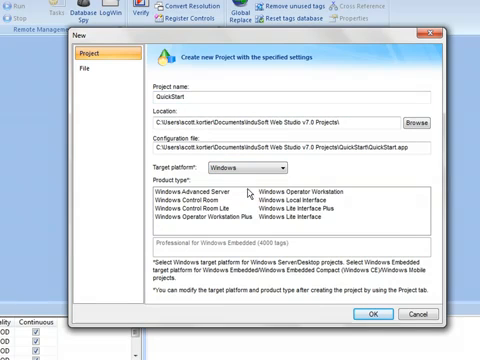
pyautogui.moveTo(305, 268)
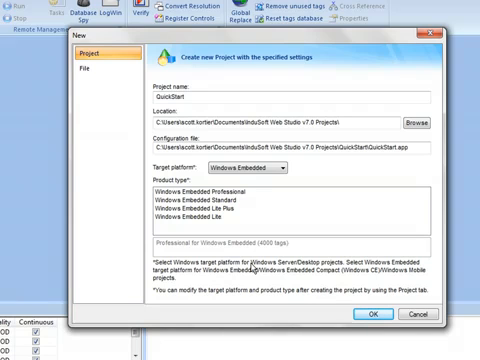
pyautogui.moveTo(253, 189)
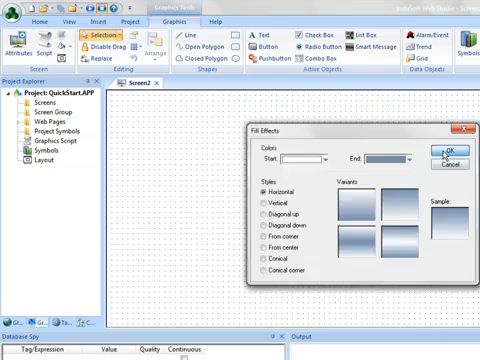
# Apply the chosen blue horizontal gradient fill to the screen background.
pyautogui.click(446, 150)
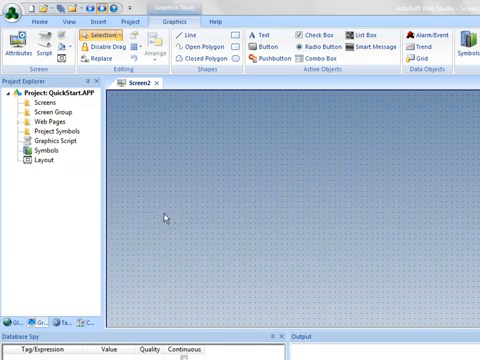
pyautogui.moveTo(240, 150)
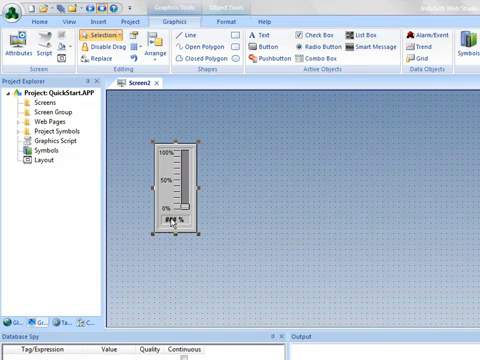
# Open the placed vertical slider's properties to configure its 0–100% scale.
pyautogui.doubleClick(178, 195)
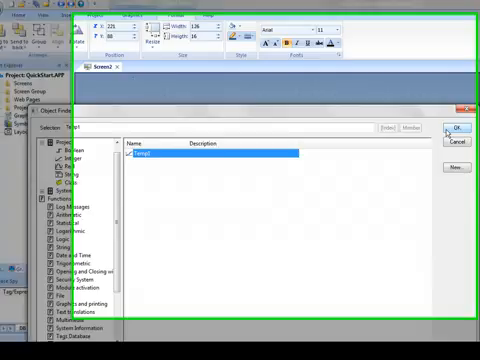
# Link the 'Temperature: ####' text label to the Temp1 tag value.
pyautogui.click(450, 131)
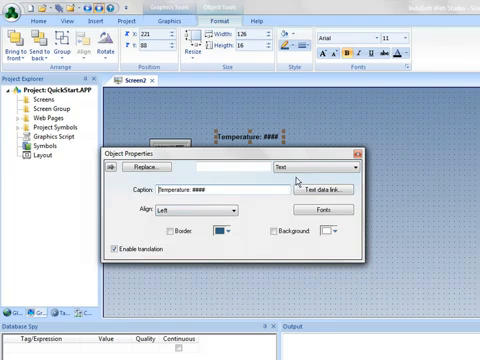
pyautogui.click(349, 167)
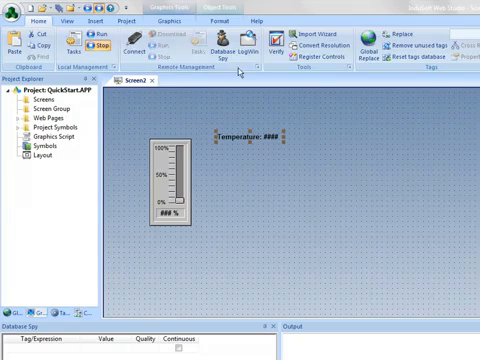
# Return to the Graphics tools and open the new bar graph's properties.
pyautogui.click(158, 18)
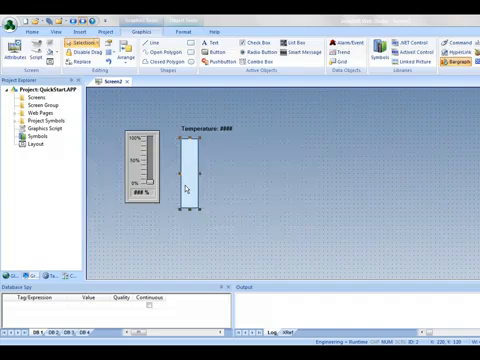
pyautogui.doubleClick(191, 165)
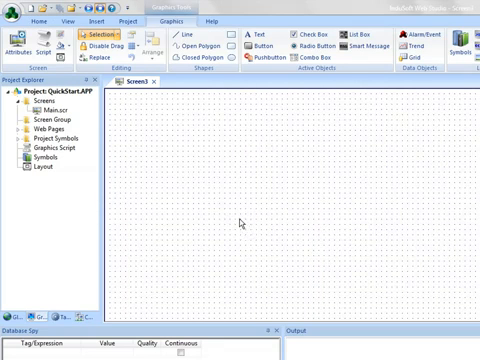
# Draw a new button and give it the caption Toggle V1.
pyautogui.click(262, 46)
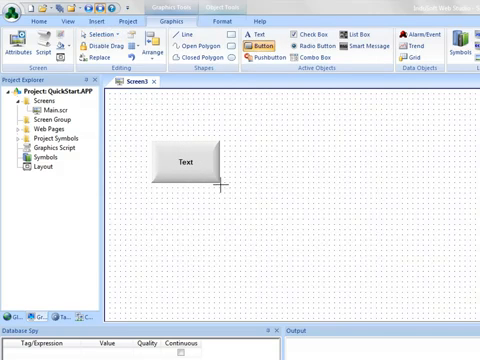
pyautogui.doubleClick(186, 162)
pyautogui.write('Toggle V')
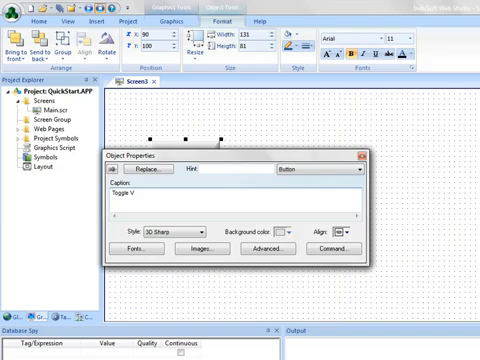
pyautogui.write('1')
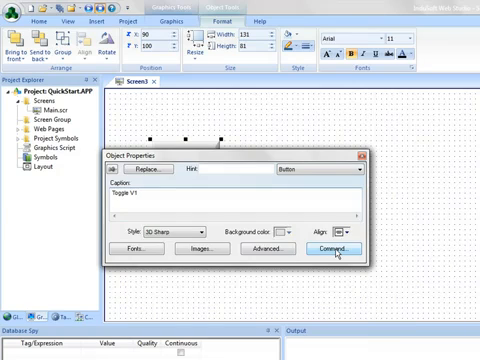
# Set the button's command type to Toggle Tag on V1 and close properties.
pyautogui.click(333, 247)
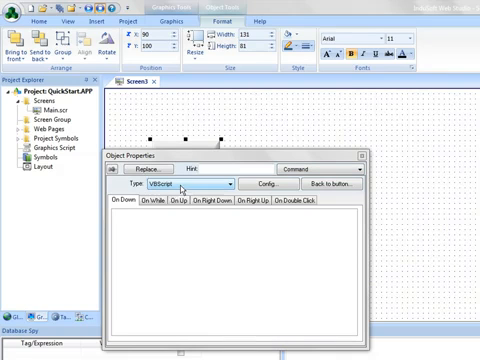
pyautogui.click(135, 207)
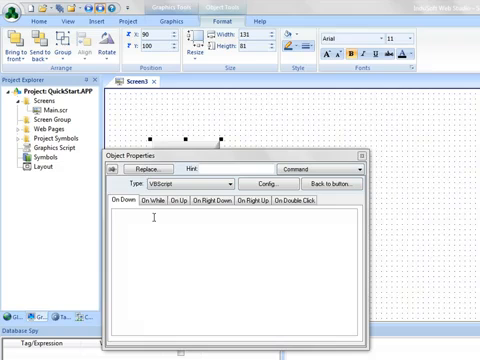
pyautogui.click(183, 203)
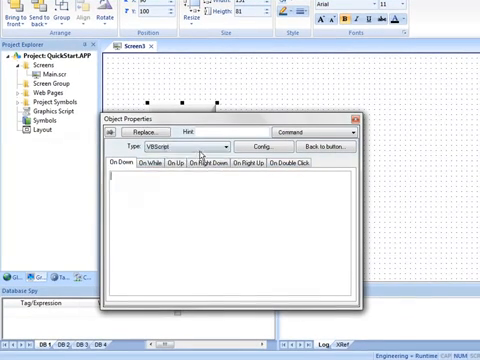
pyautogui.click(190, 146)
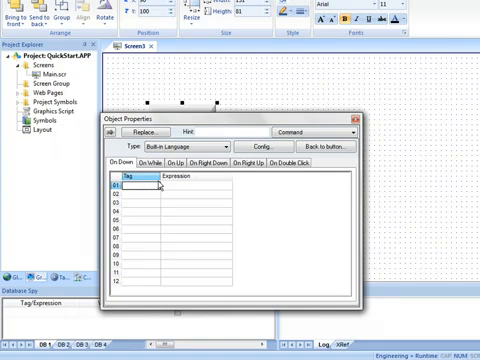
pyautogui.click(190, 147)
pyautogui.write('V1')
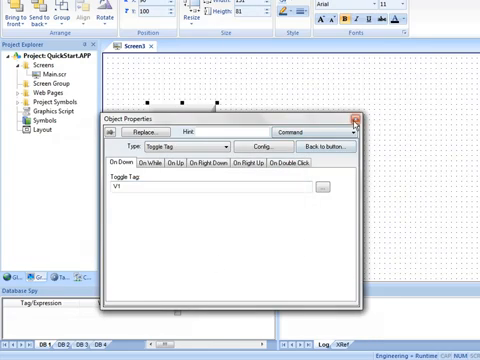
pyautogui.click(356, 118)
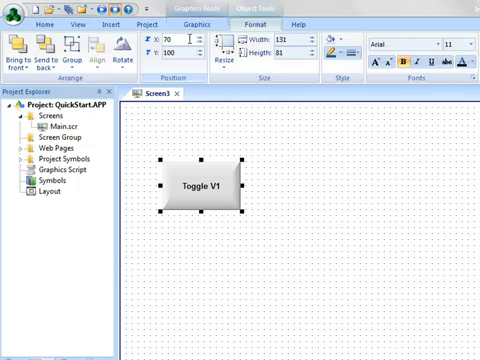
# Return to the drawing tools to add the lamp circle and Main Screen button.
pyautogui.click(157, 18)
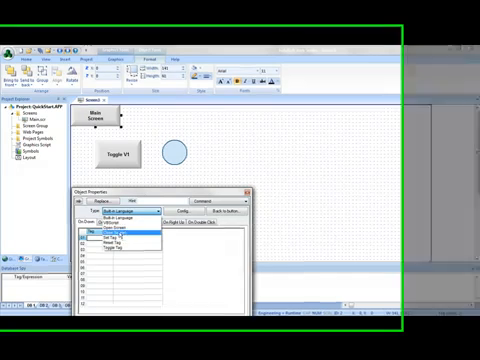
# Set the Main Screen button's command to Open Screen targeting Main.scr.
pyautogui.click(120, 228)
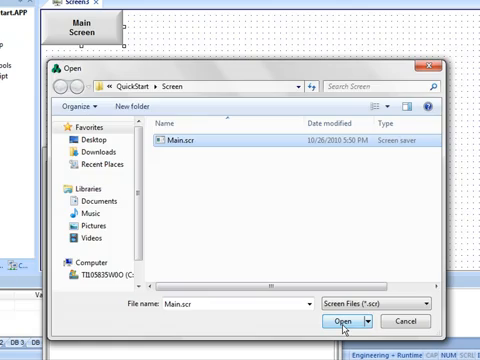
pyautogui.click(338, 321)
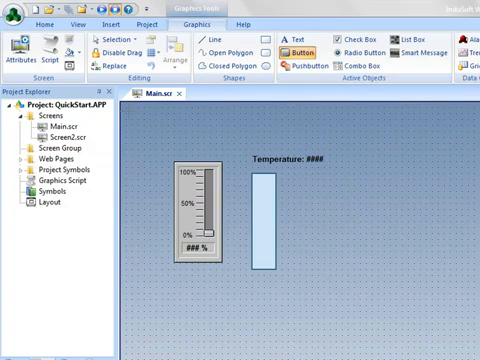
# Draw a button on the Main screen captioned Open Screen 2.
pyautogui.click(300, 40)
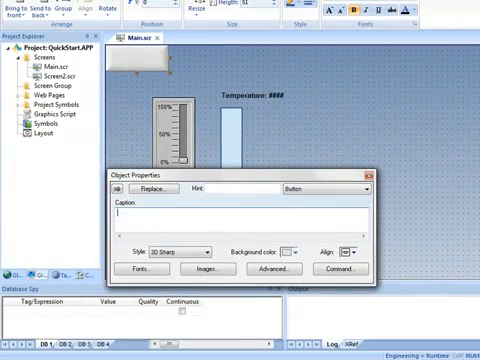
pyautogui.write('Open Scr')
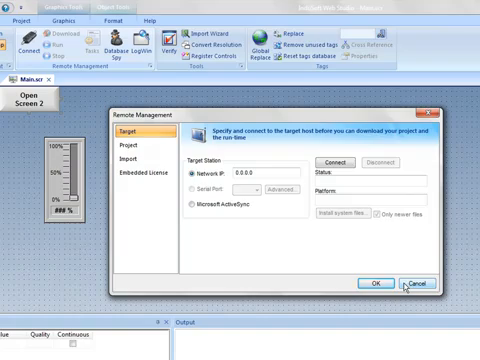
# Cancel the Remote Management dialog without making changes.
pyautogui.click(410, 283)
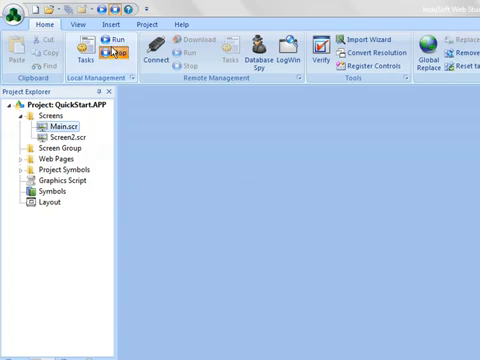
# Run QuickStart locally and set the slider to about 48% after raising it to 55%.
pyautogui.click(111, 40)
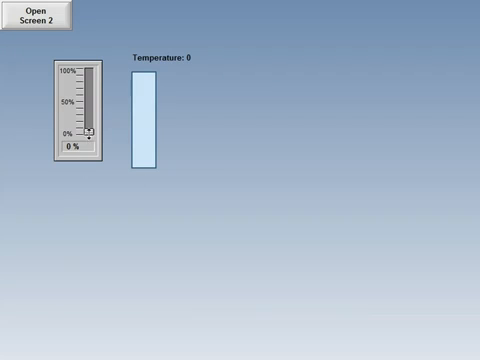
pyautogui.moveTo(92, 137); pyautogui.dragTo(92, 93)
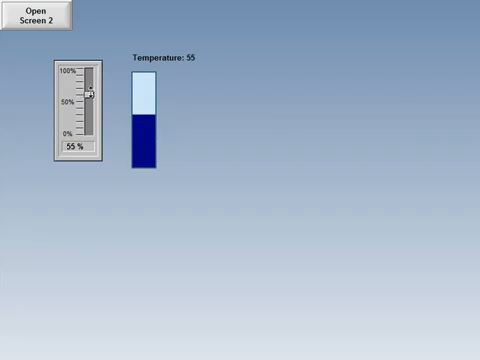
pyautogui.moveTo(88, 92); pyautogui.dragTo(88, 102)
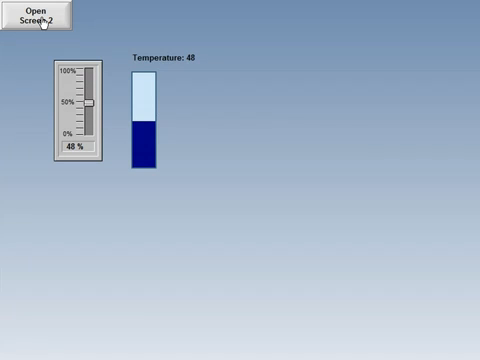
# Open Screen 2 in the runtime and press Toggle V1 to turn the lamp red.
pyautogui.click(34, 18)
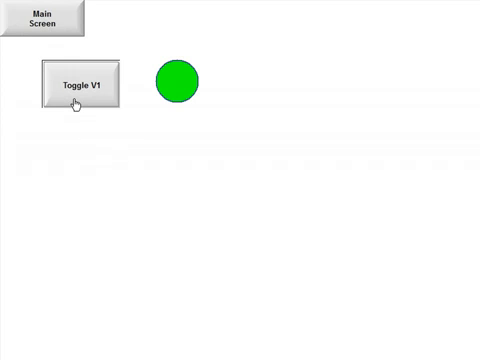
pyautogui.click(79, 85)
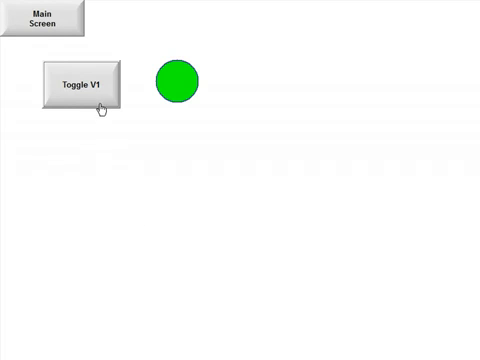
pyautogui.click(84, 83)
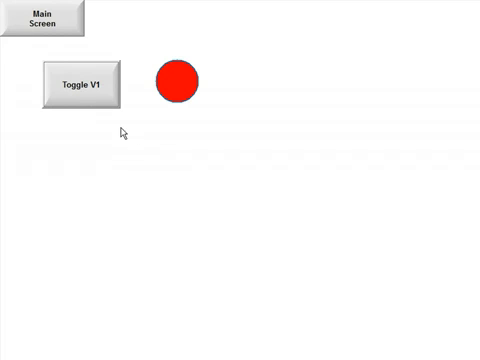